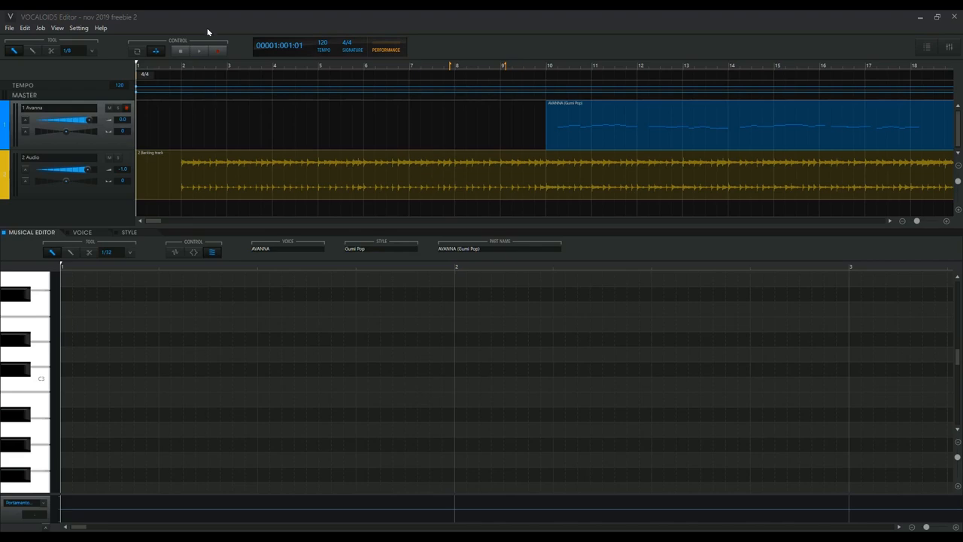
{"action": "mouse_move", "coordinate": [199, 53]}
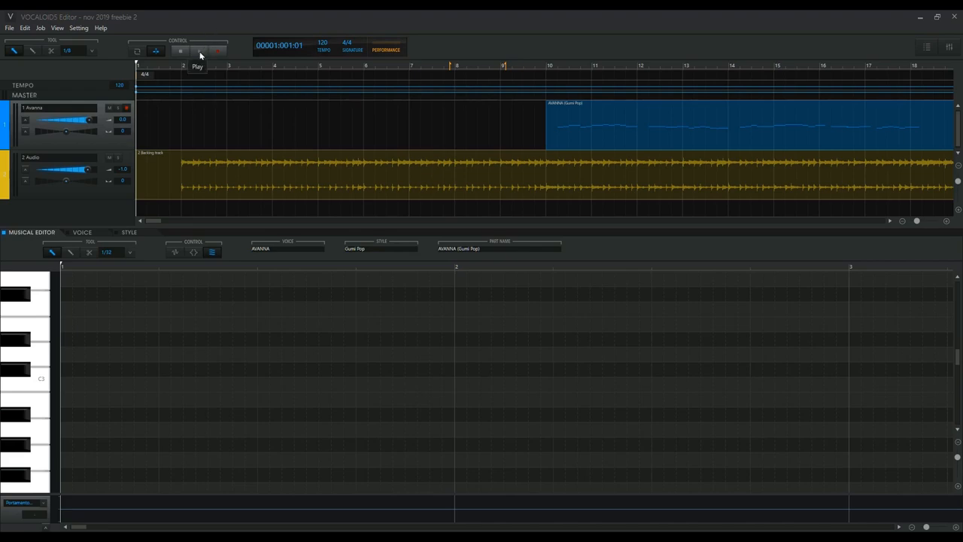
Step: Start playback from bar 1 so the backing audio runs through the opening bars
{"action": "left_click", "coordinate": [197, 50]}
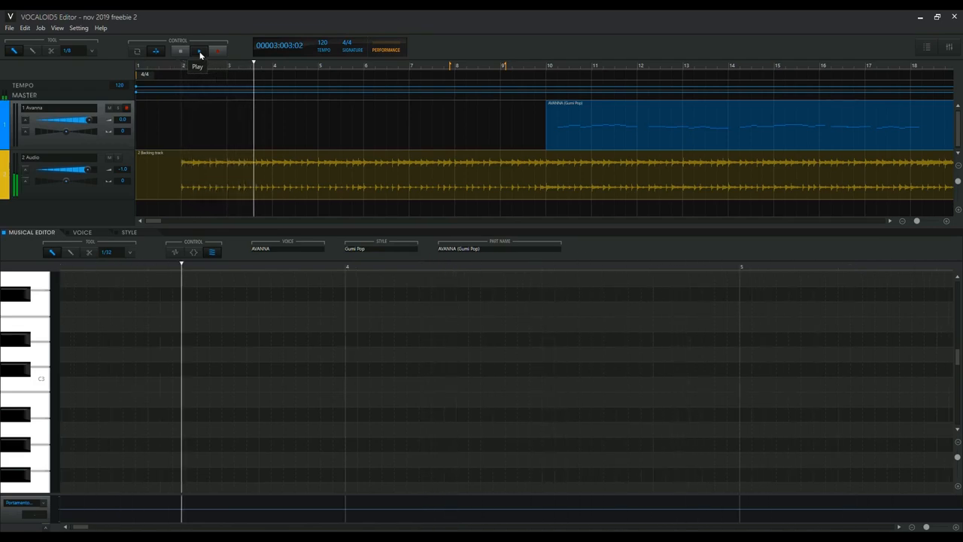
{"action": "left_click", "coordinate": [198, 49]}
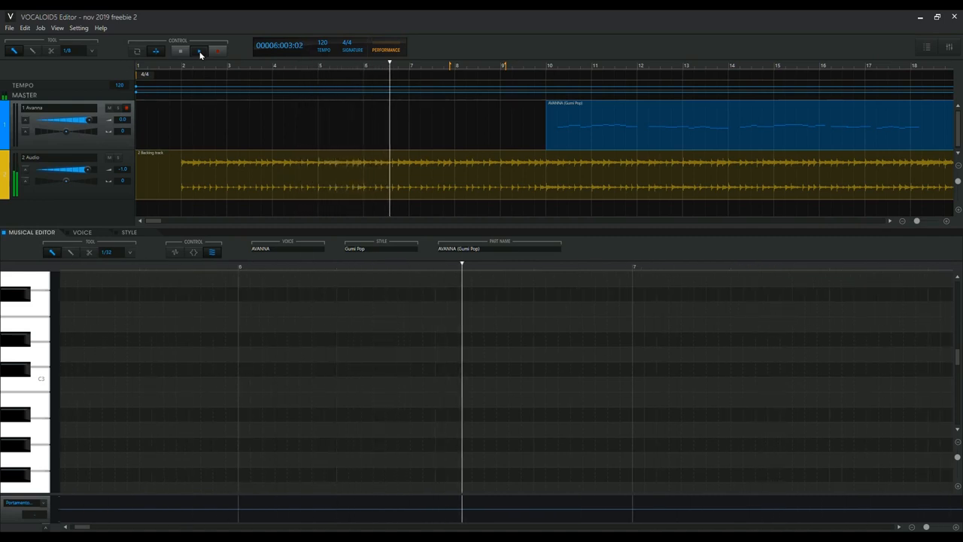
{"action": "left_click", "coordinate": [197, 49]}
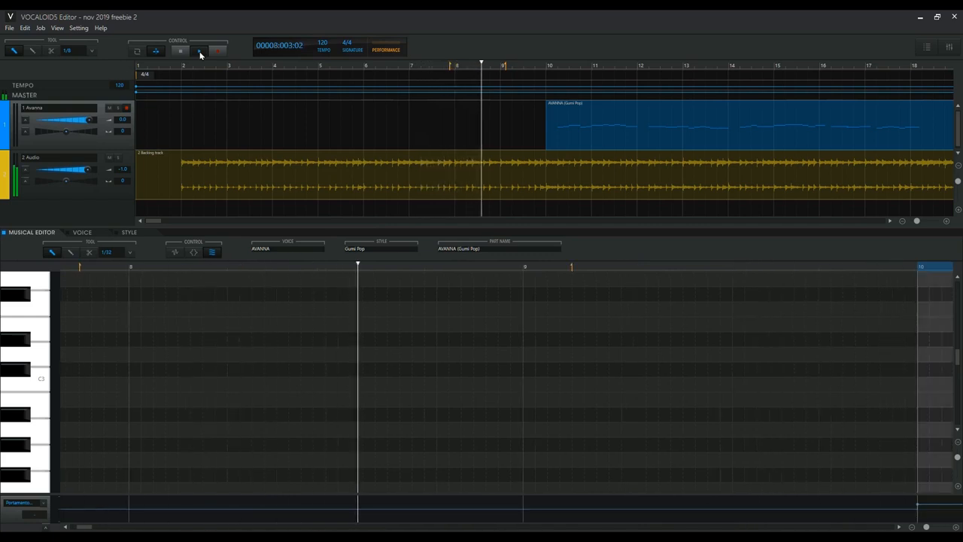
Step: Keep the transport playing into the vocal part as the lyric notes and pitch curves scroll past
{"action": "left_click", "coordinate": [198, 48]}
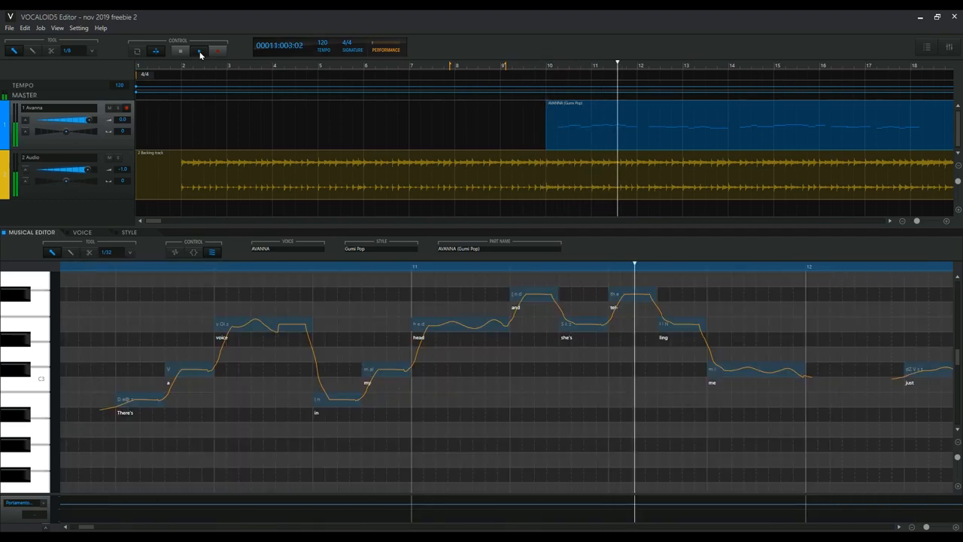
{"action": "left_click", "coordinate": [197, 49]}
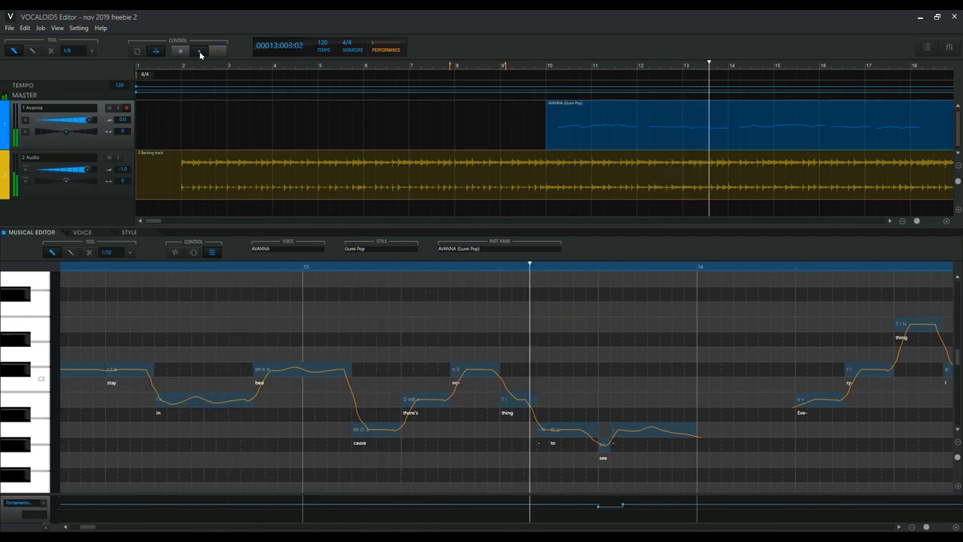
{"action": "left_click", "coordinate": [199, 49]}
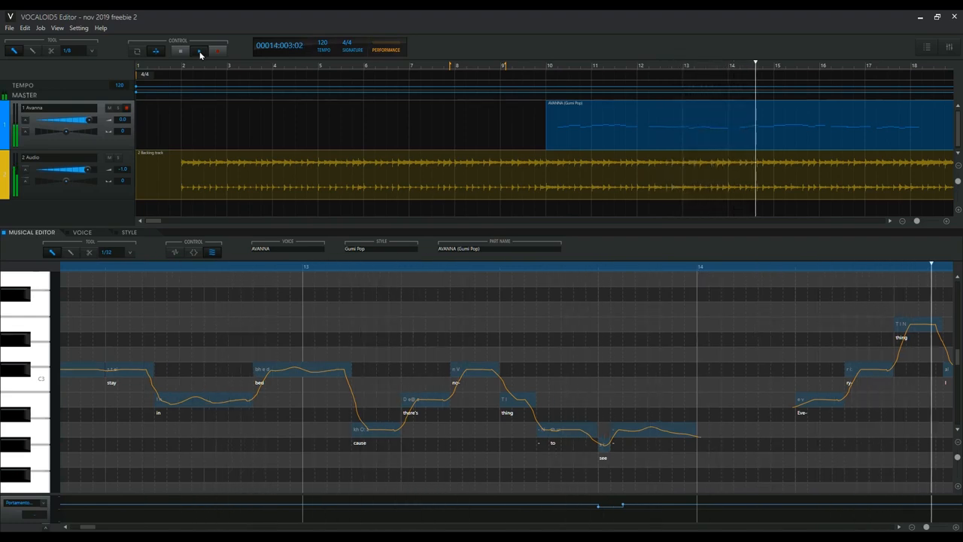
{"action": "left_click", "coordinate": [199, 50]}
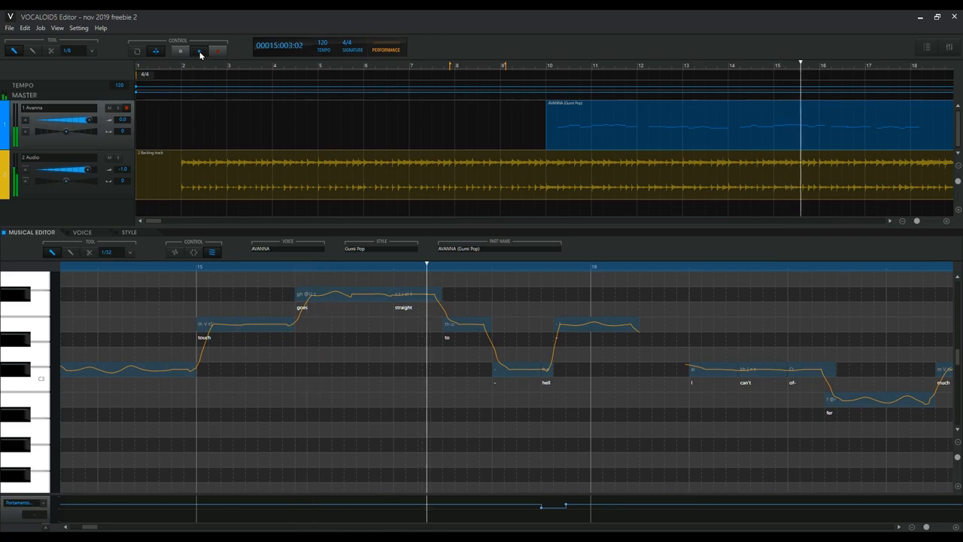
{"action": "left_click", "coordinate": [199, 51]}
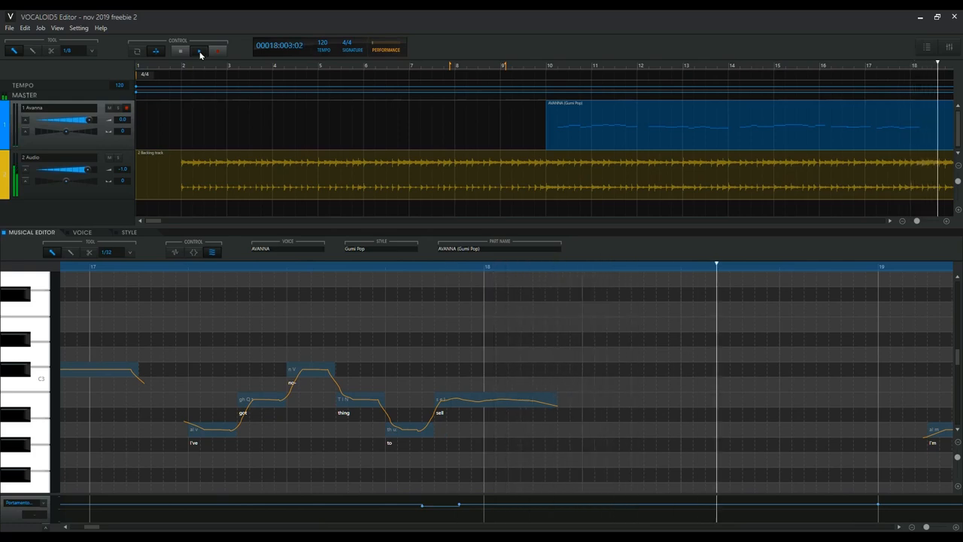
{"action": "left_click", "coordinate": [197, 50]}
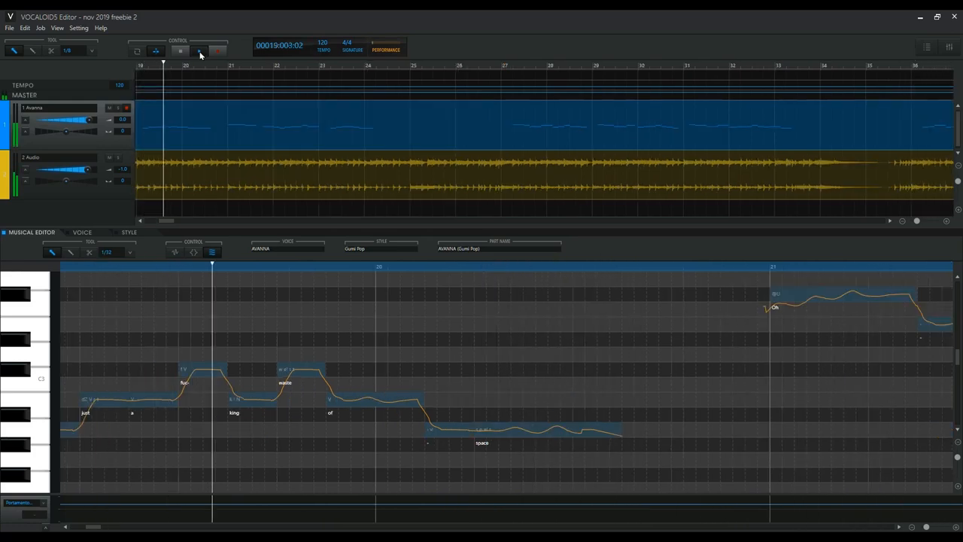
{"action": "left_click", "coordinate": [197, 51]}
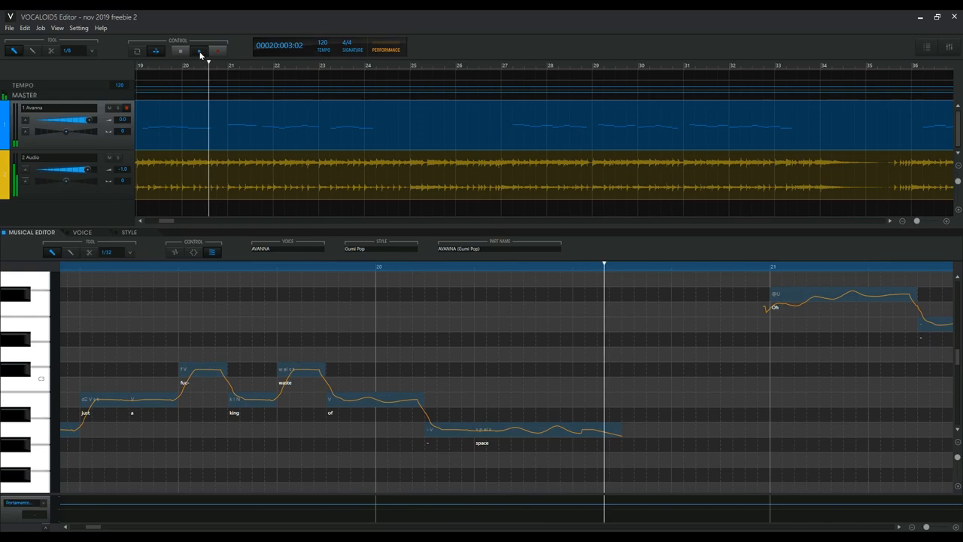
{"action": "left_click", "coordinate": [197, 51]}
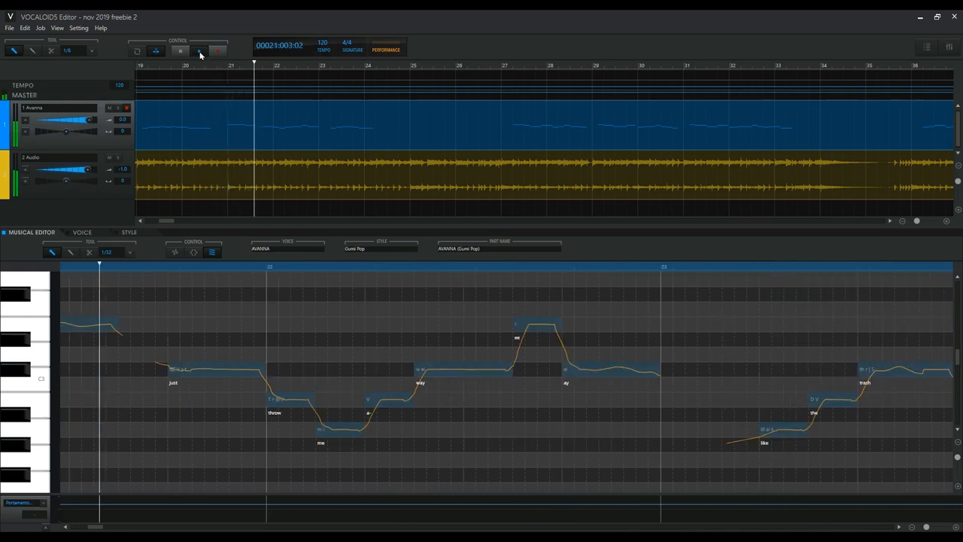
{"action": "left_click", "coordinate": [197, 51]}
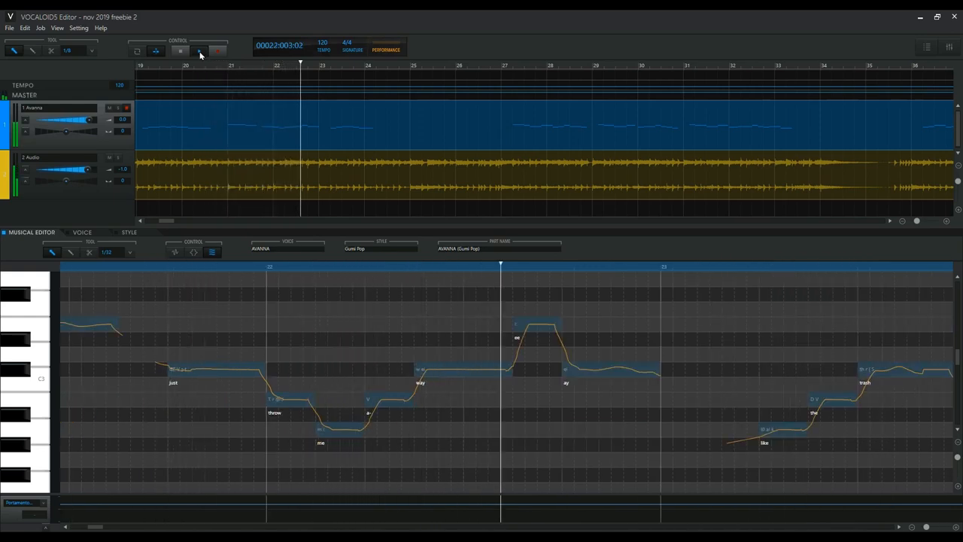
{"action": "left_click", "coordinate": [198, 49]}
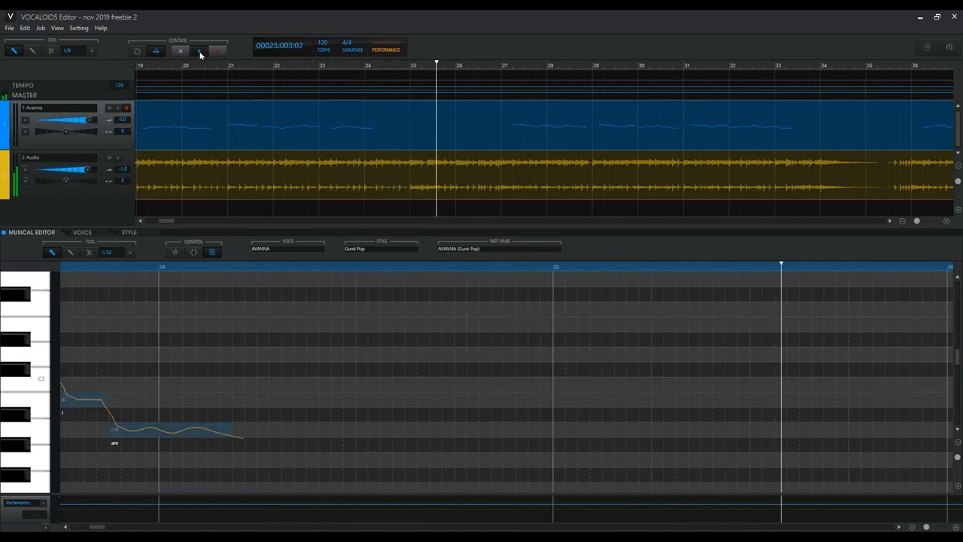
{"action": "left_click", "coordinate": [198, 50]}
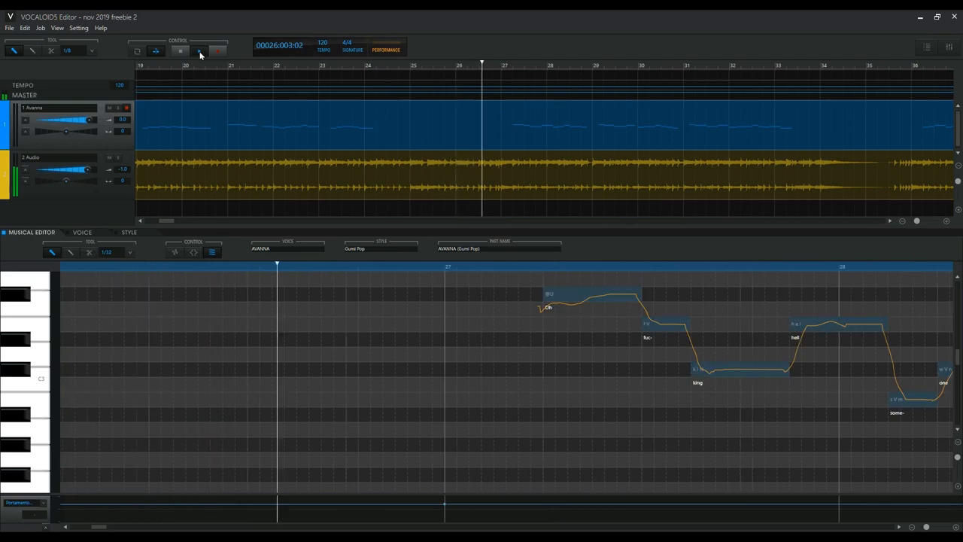
{"action": "left_click", "coordinate": [197, 50]}
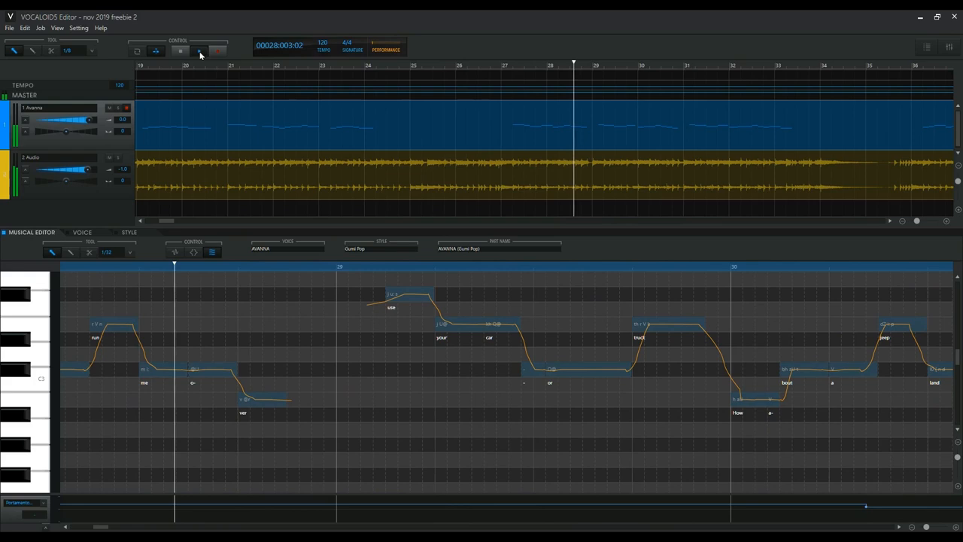
{"action": "left_click", "coordinate": [197, 51]}
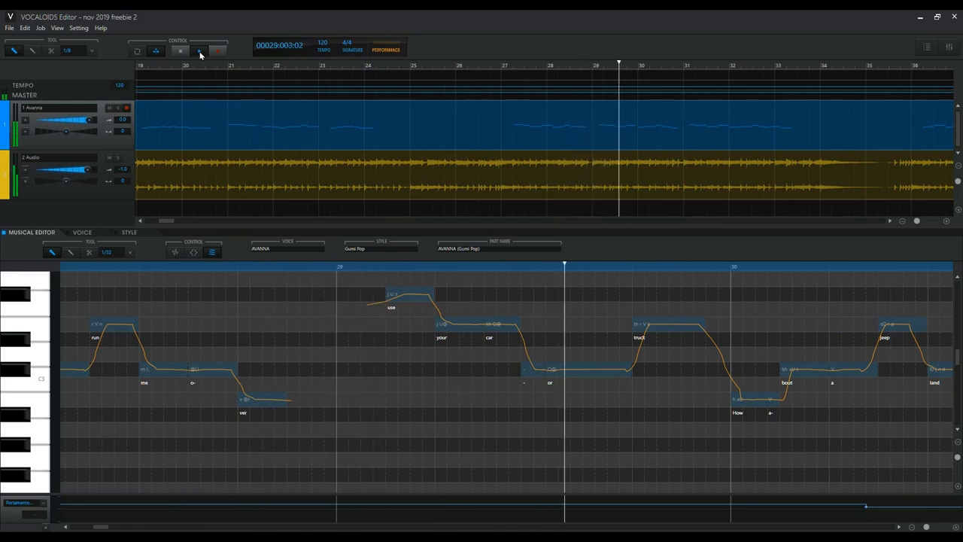
{"action": "left_click", "coordinate": [197, 49]}
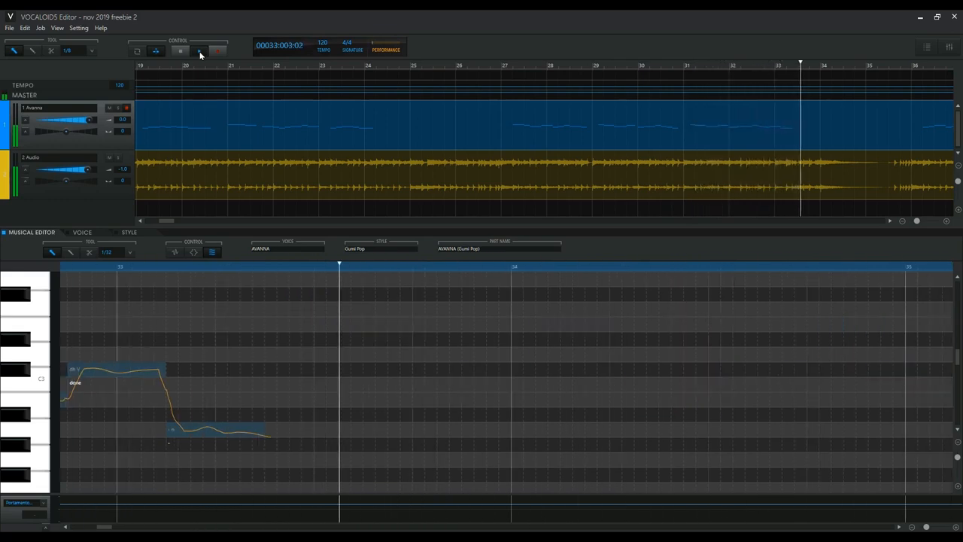
{"action": "left_click", "coordinate": [198, 50]}
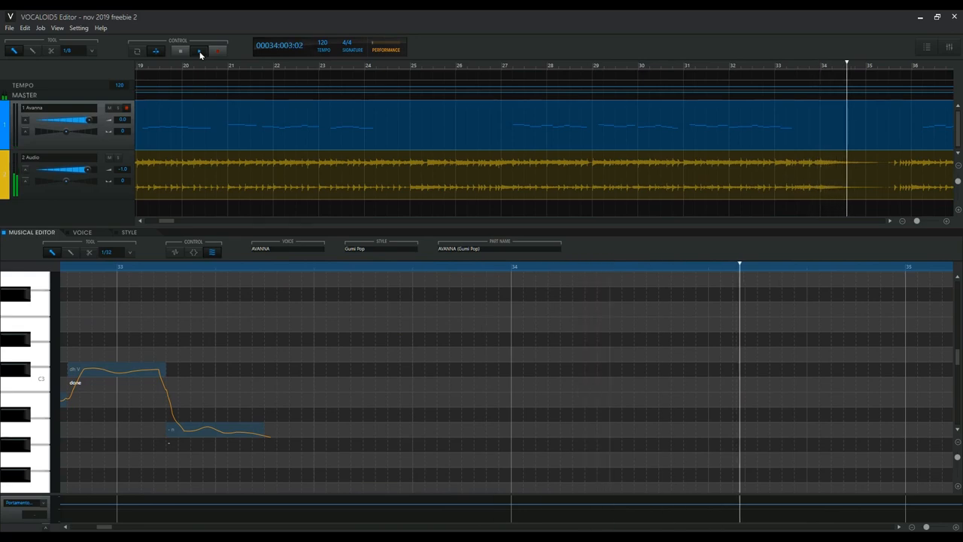
{"action": "left_click", "coordinate": [199, 49]}
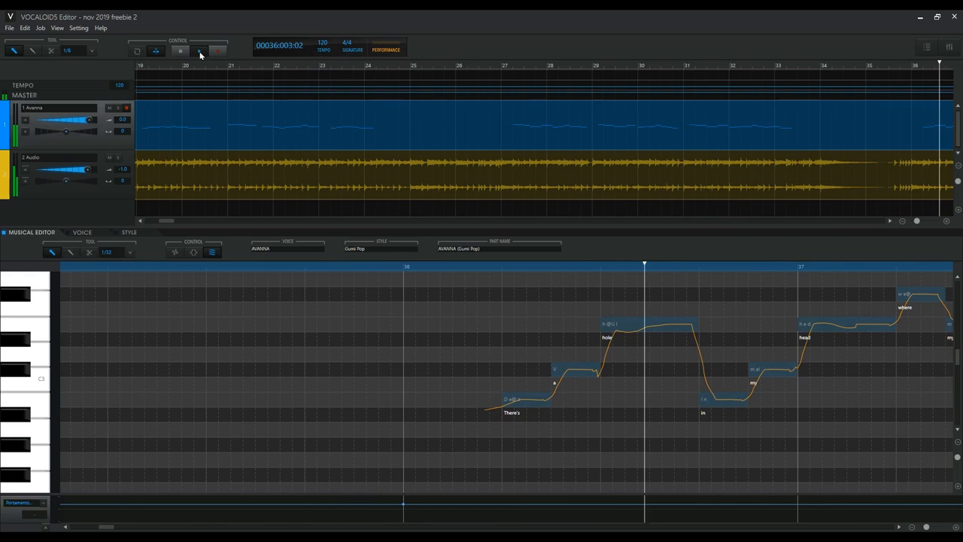
{"action": "left_click", "coordinate": [199, 50]}
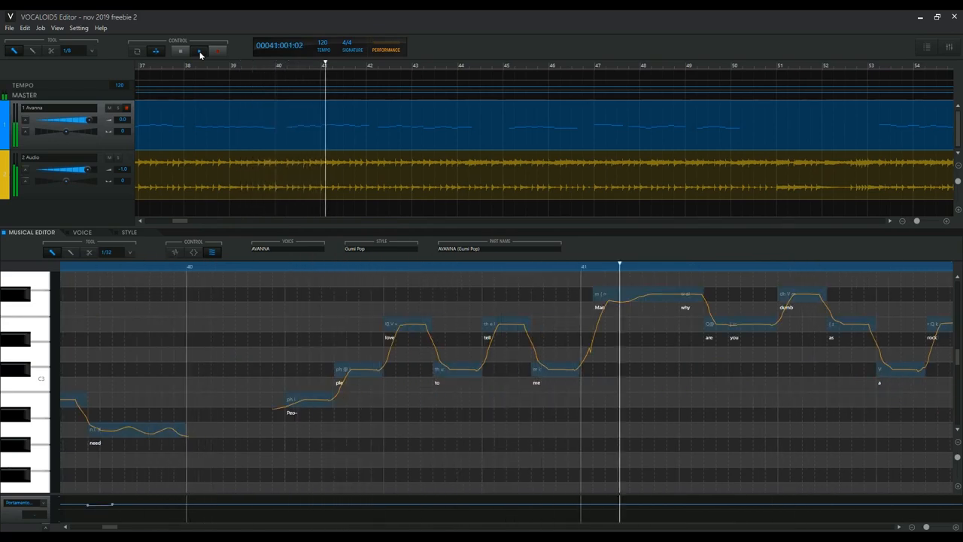
{"action": "left_click", "coordinate": [196, 50]}
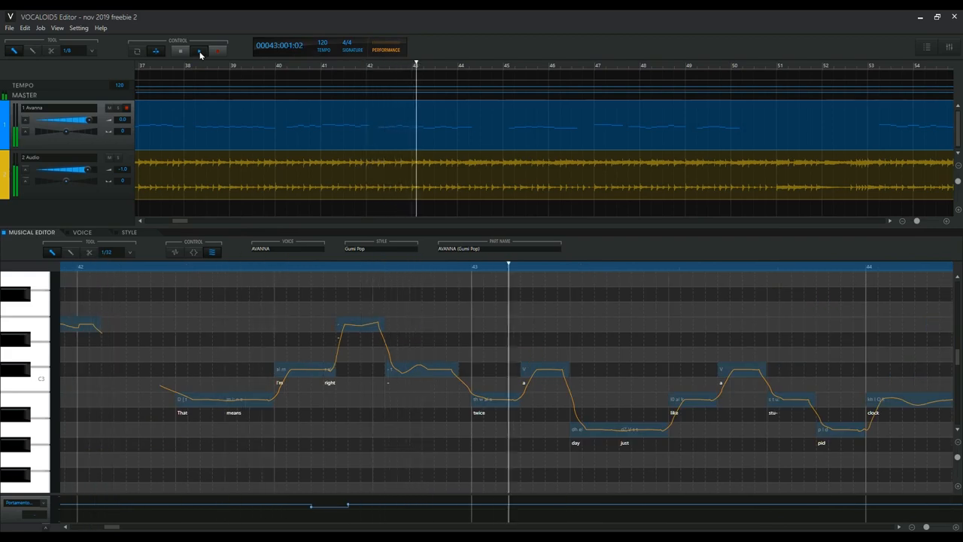
{"action": "left_click", "coordinate": [196, 55]}
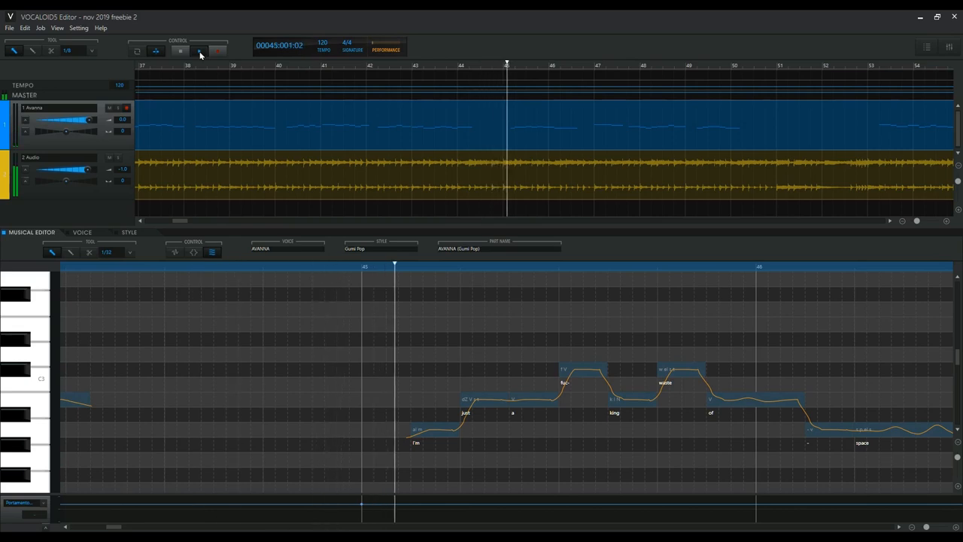
{"action": "left_click", "coordinate": [198, 50]}
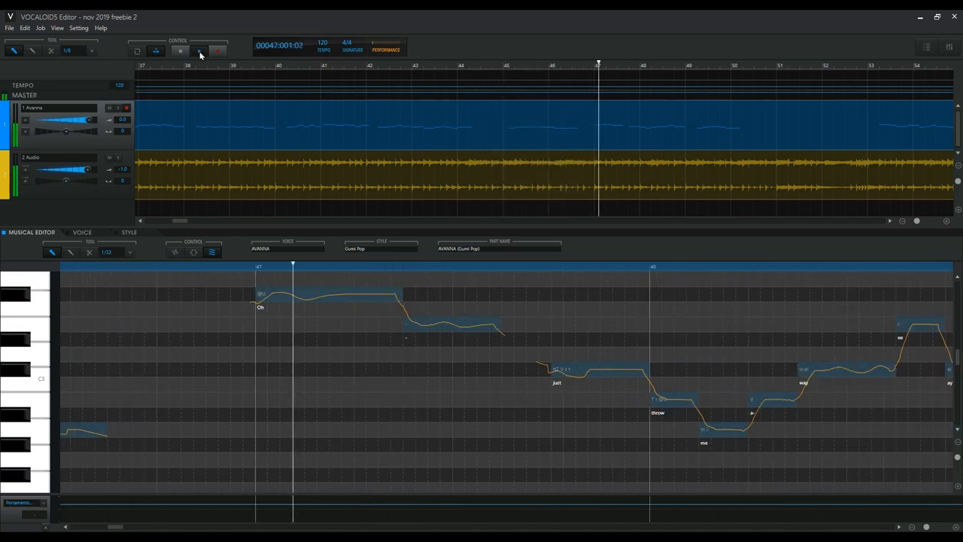
{"action": "left_click", "coordinate": [198, 49]}
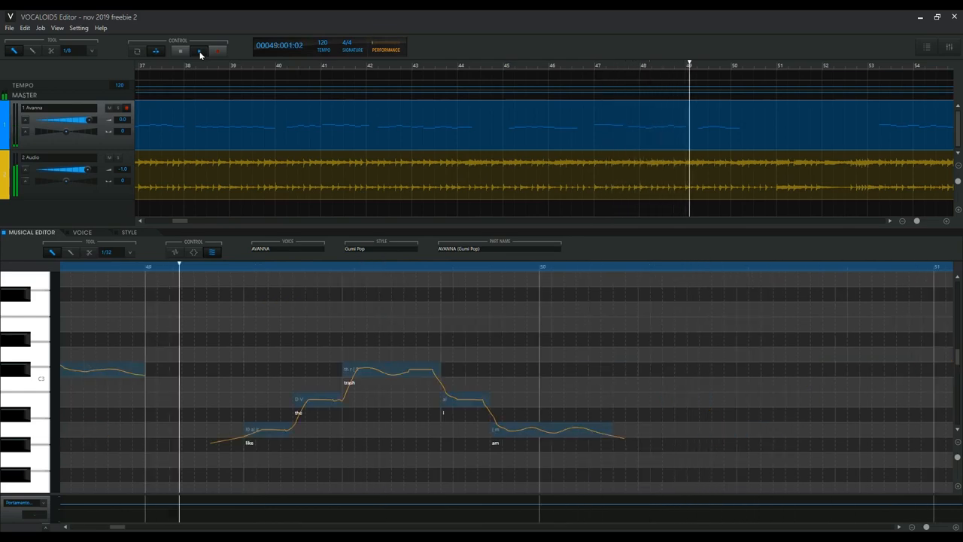
{"action": "left_click", "coordinate": [199, 49]}
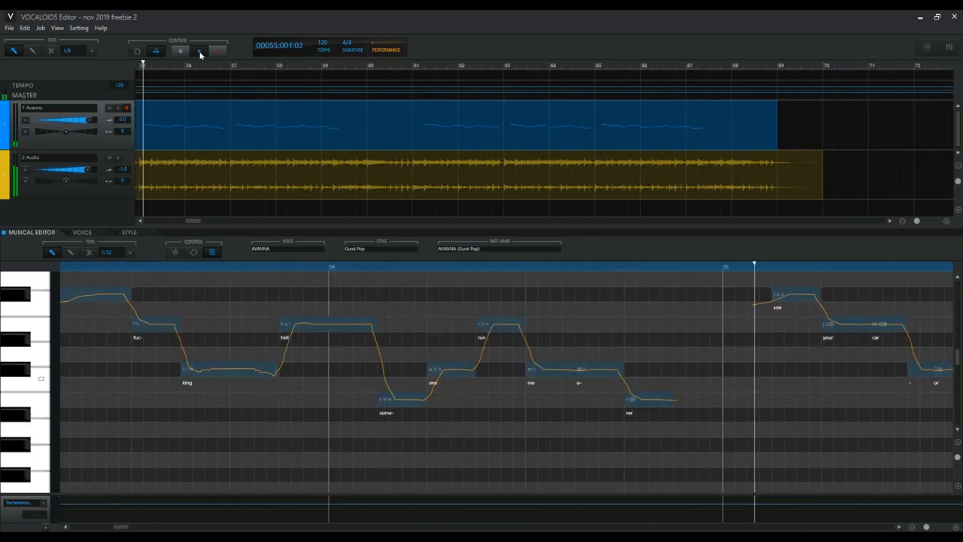
{"action": "left_click", "coordinate": [199, 50]}
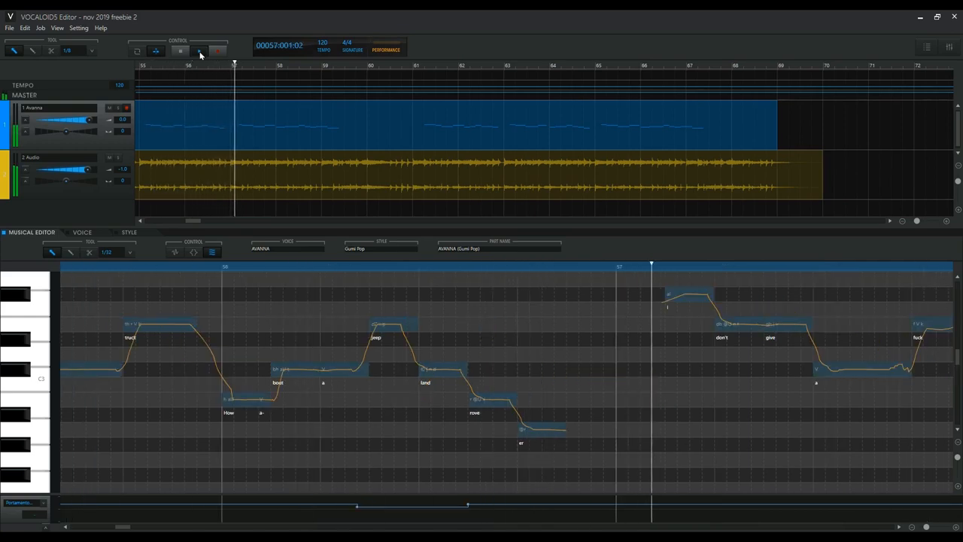
{"action": "left_click", "coordinate": [197, 50]}
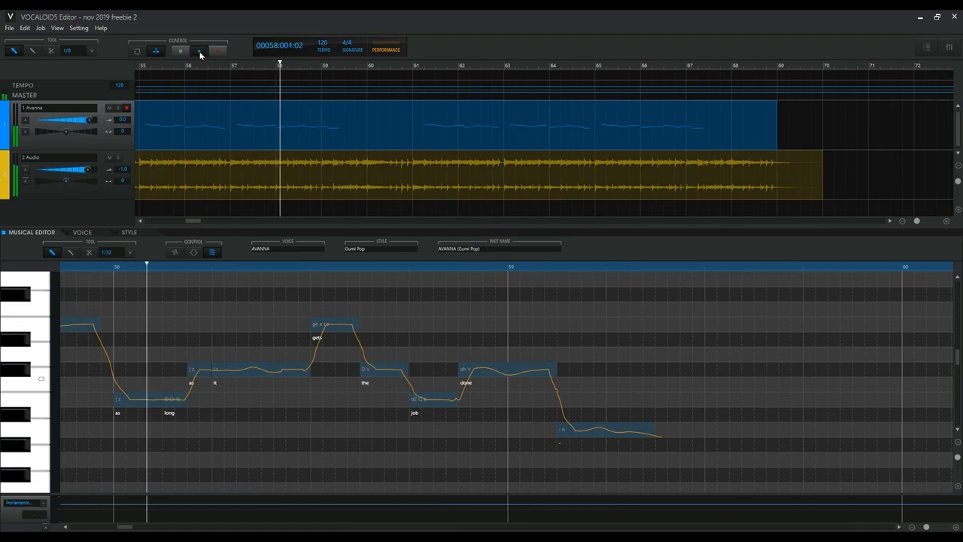
{"action": "left_click", "coordinate": [197, 50]}
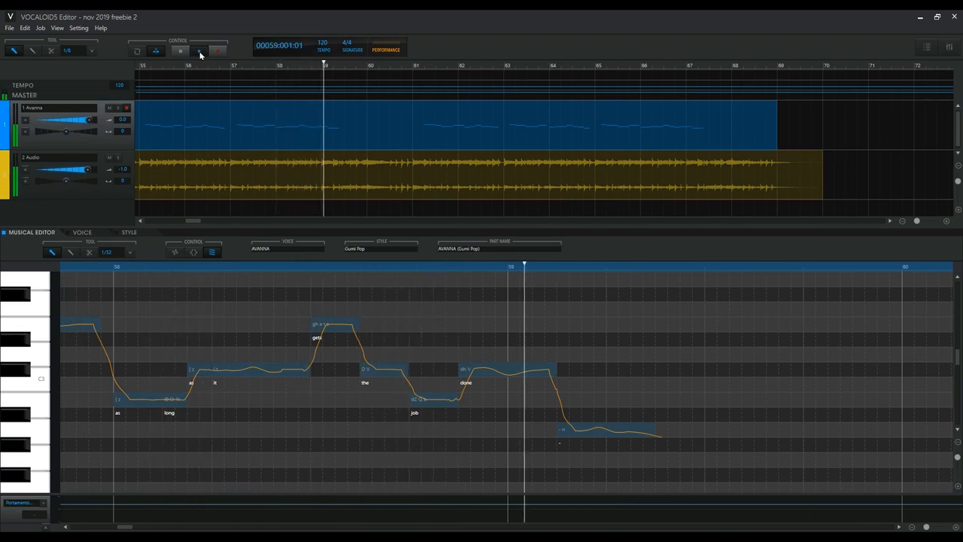
{"action": "left_click", "coordinate": [198, 50]}
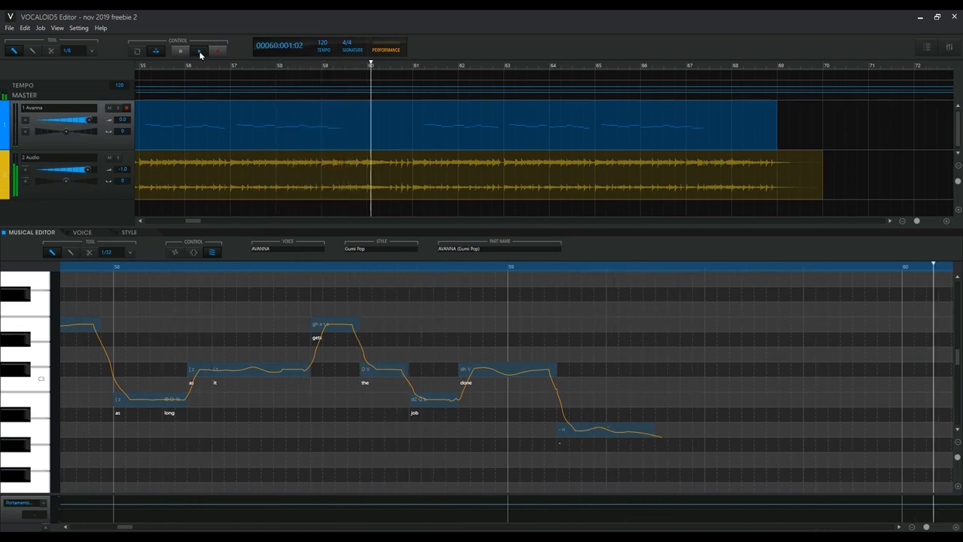
{"action": "left_click", "coordinate": [199, 51]}
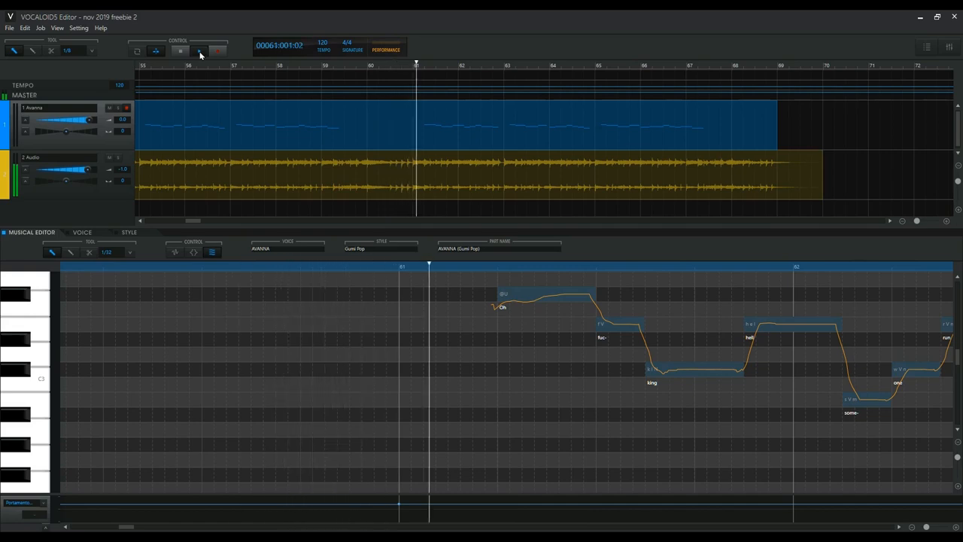
{"action": "left_click", "coordinate": [198, 51]}
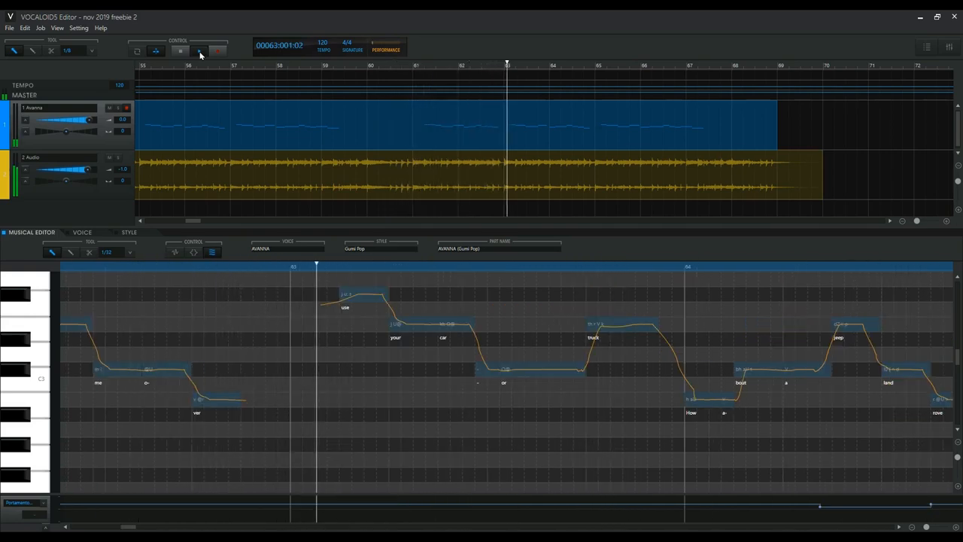
{"action": "left_click", "coordinate": [198, 49]}
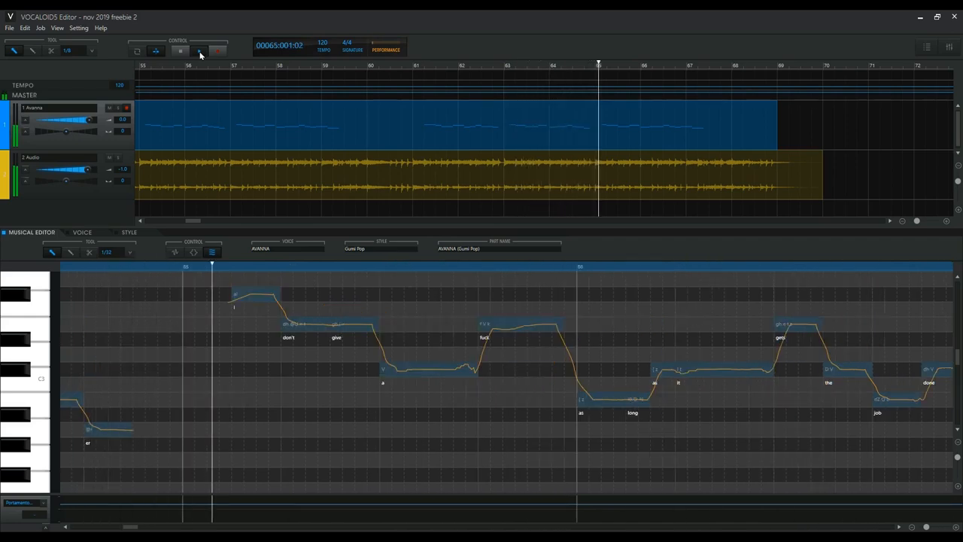
{"action": "left_click", "coordinate": [198, 50]}
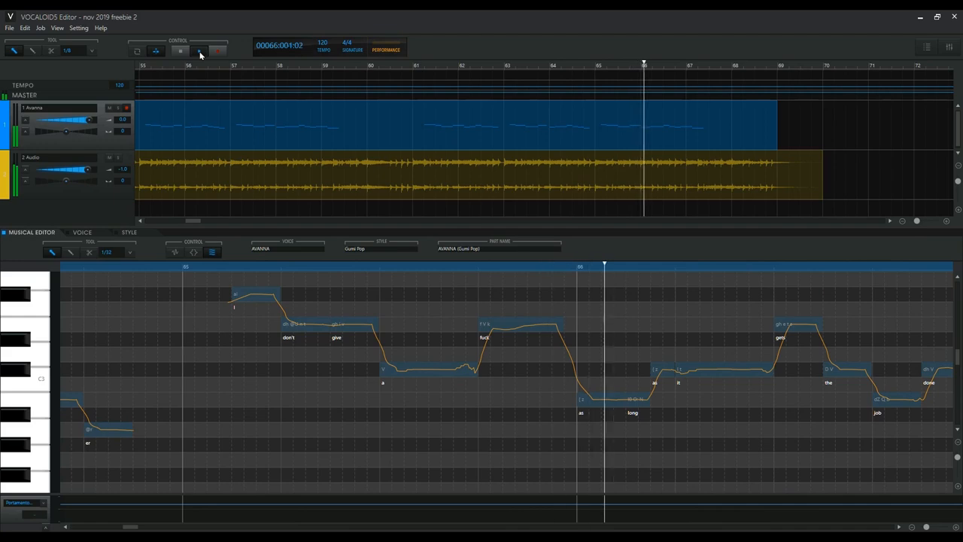